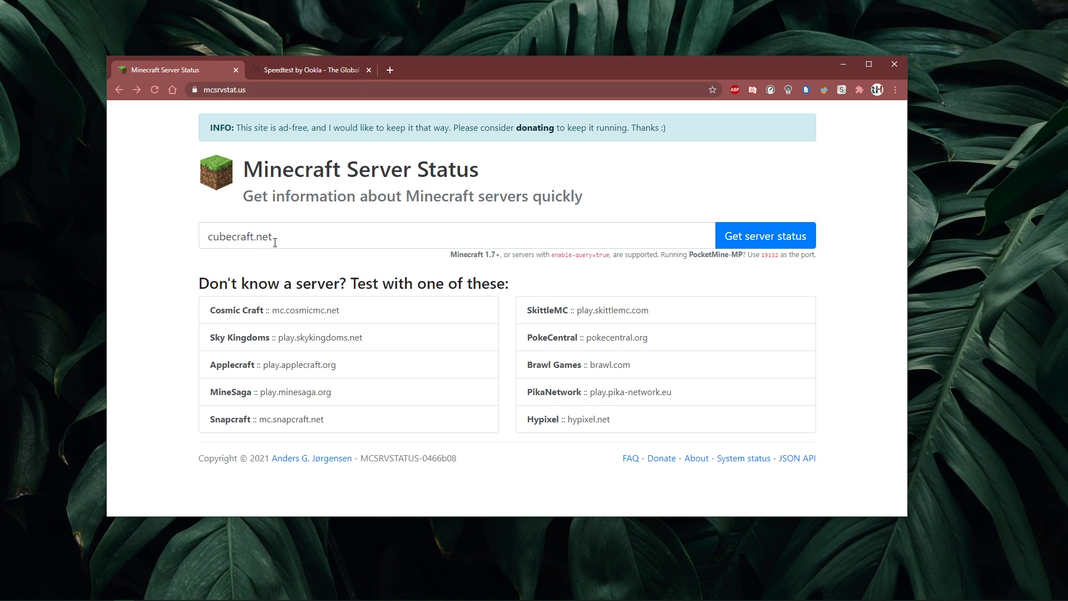
Get cubecraft.net's status and show debug info: 4002 of 30000 players, hostname, IP, port, ping.
click(765, 234)
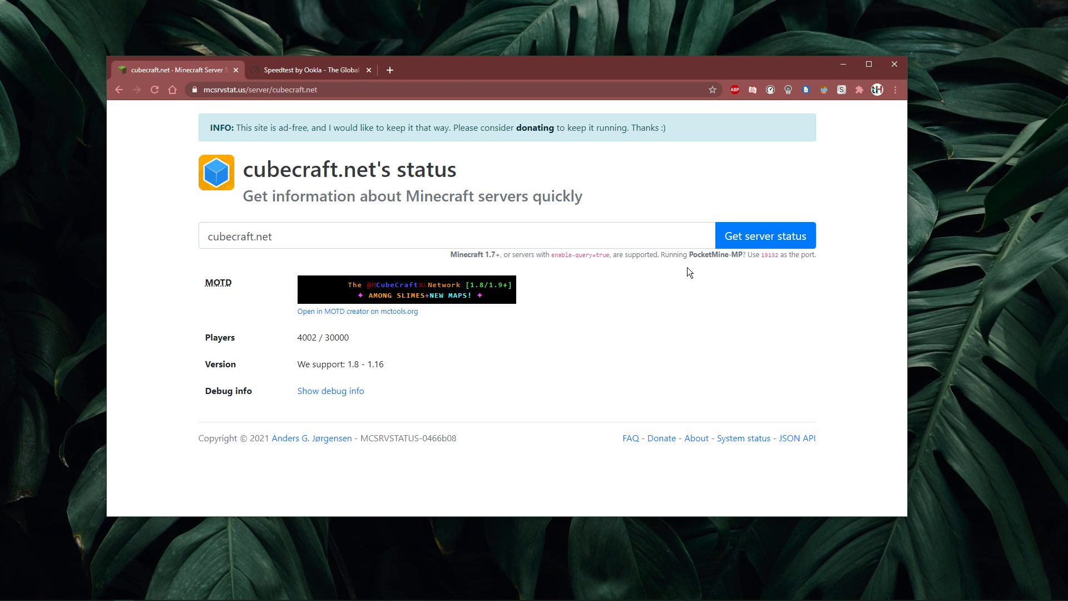
click(331, 391)
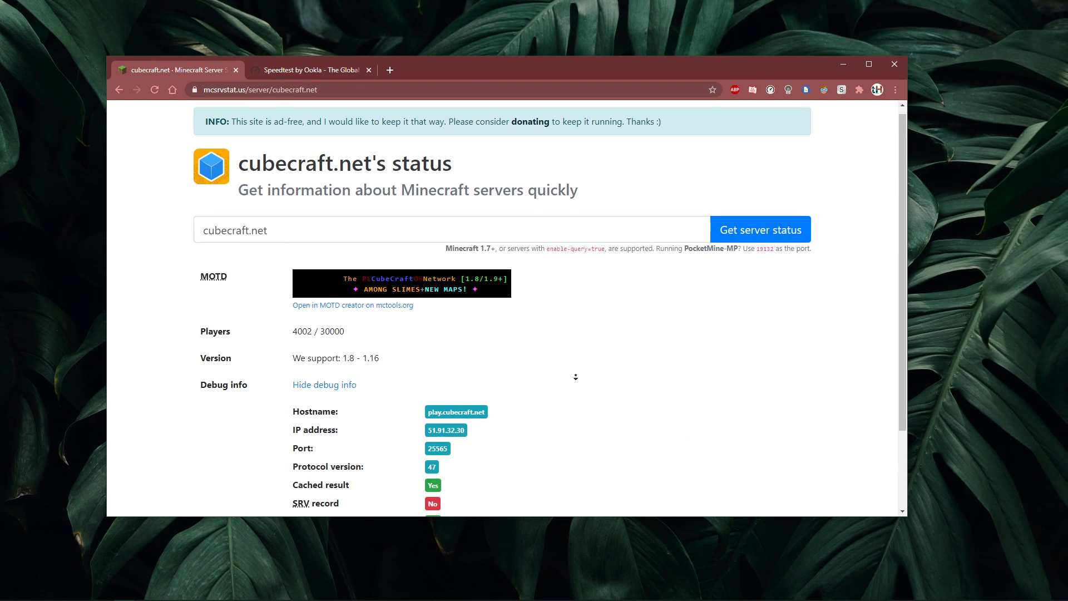
scroll(down, 3)
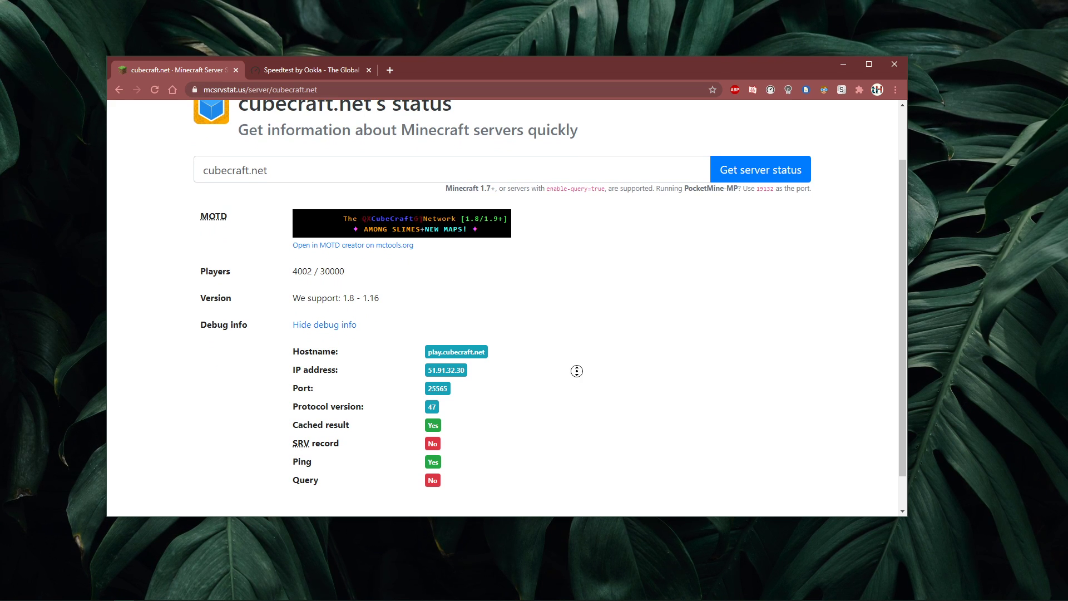
scroll(up, 3)
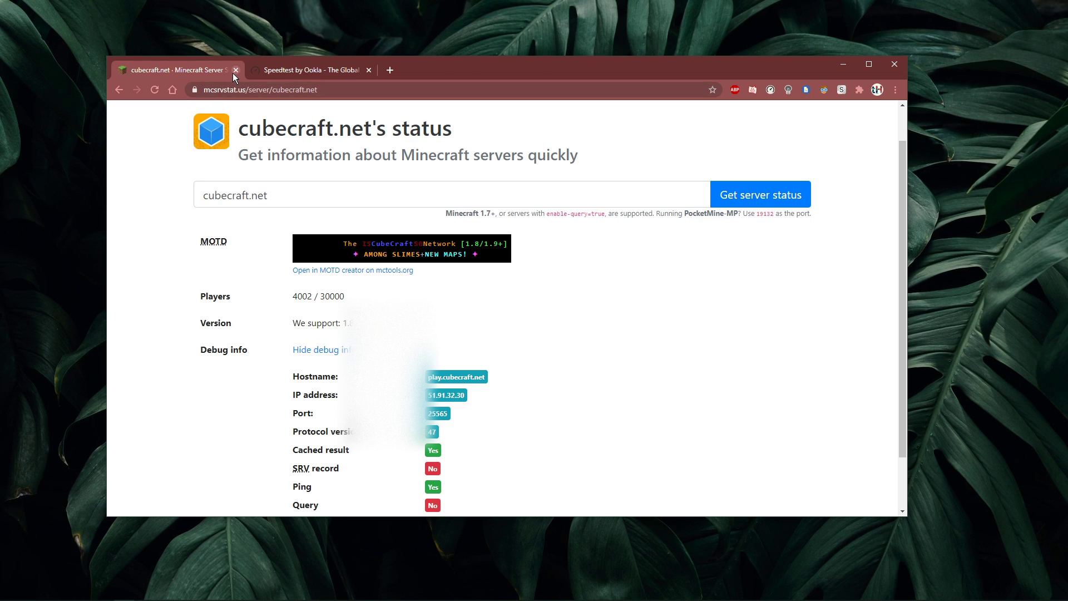
Close the mcsrvstat tab and start the Speedtest by Ookla run with GO.
click(234, 69)
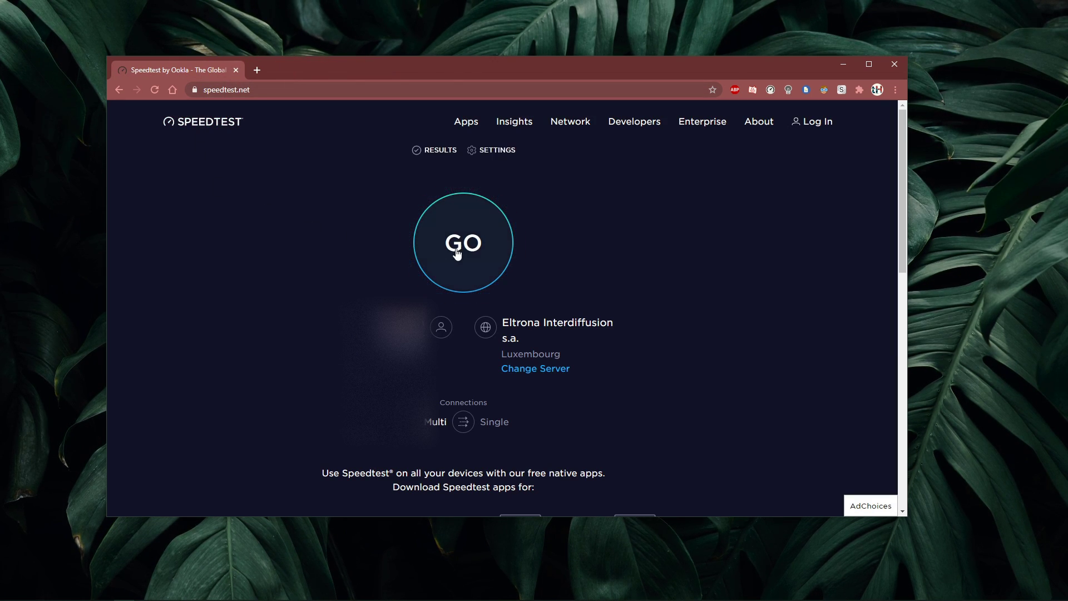
click(463, 242)
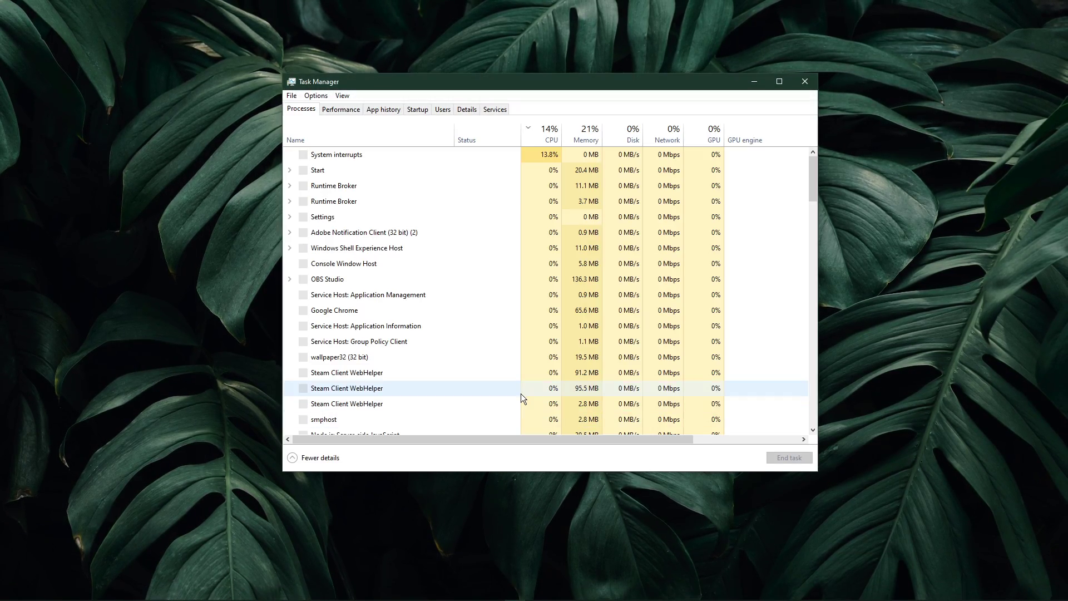
Launch Resource Monitor from Task Manager's Performance view to see network activity.
click(340, 109)
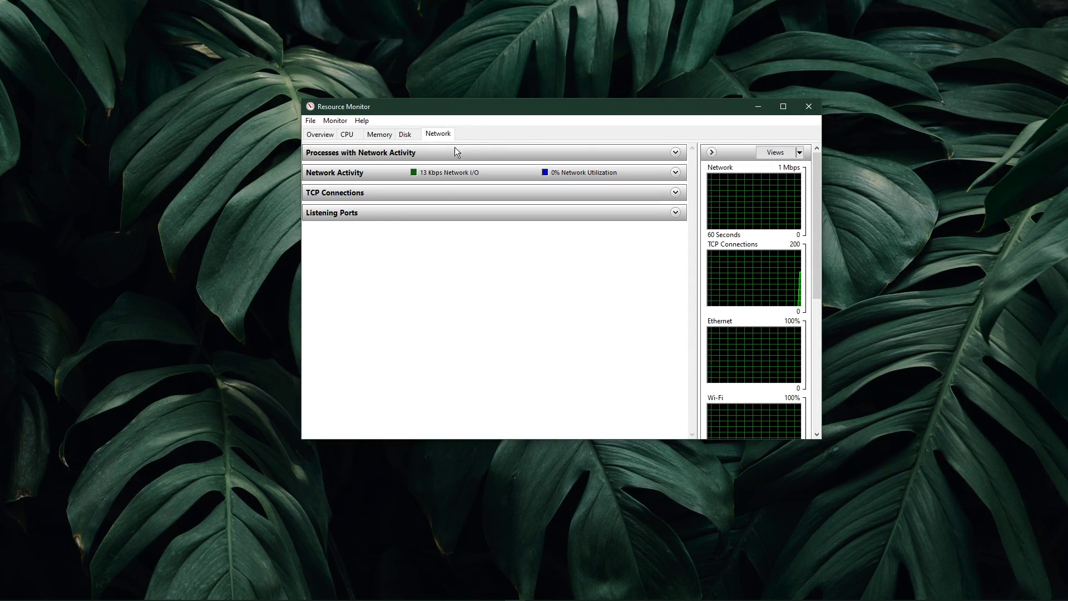
Expand Processes with Network Activity and end the Spotify.exe process sending traffic.
click(359, 152)
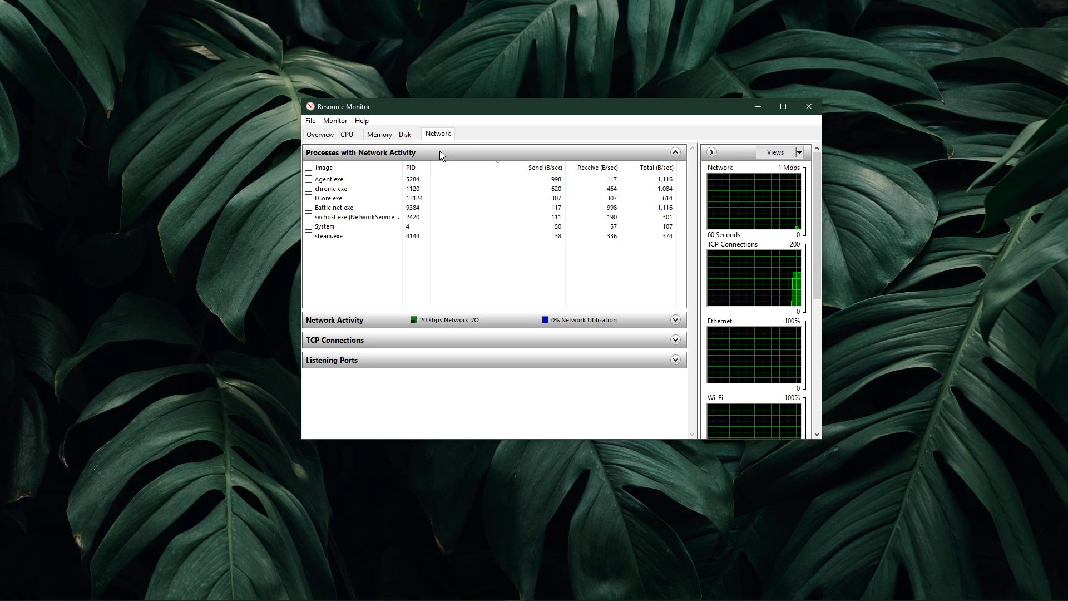
click(545, 168)
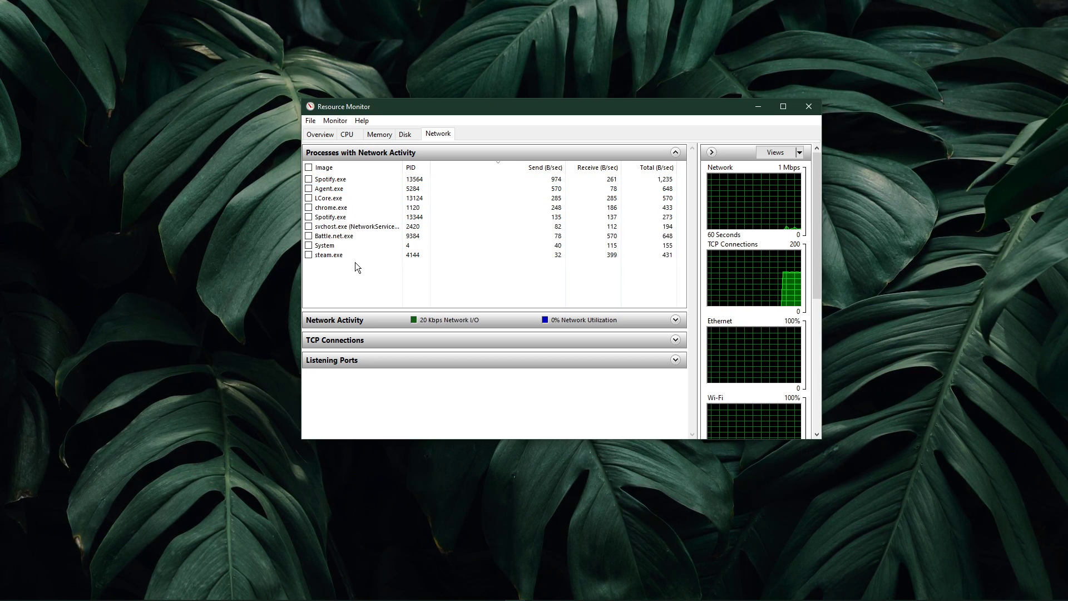
click(330, 208)
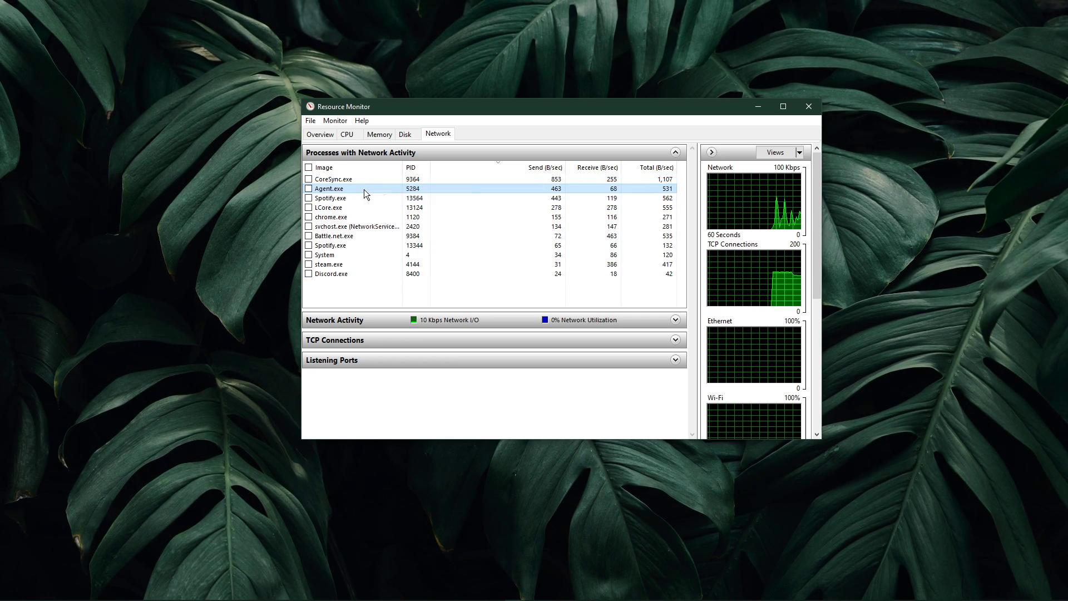
right_click(331, 198)
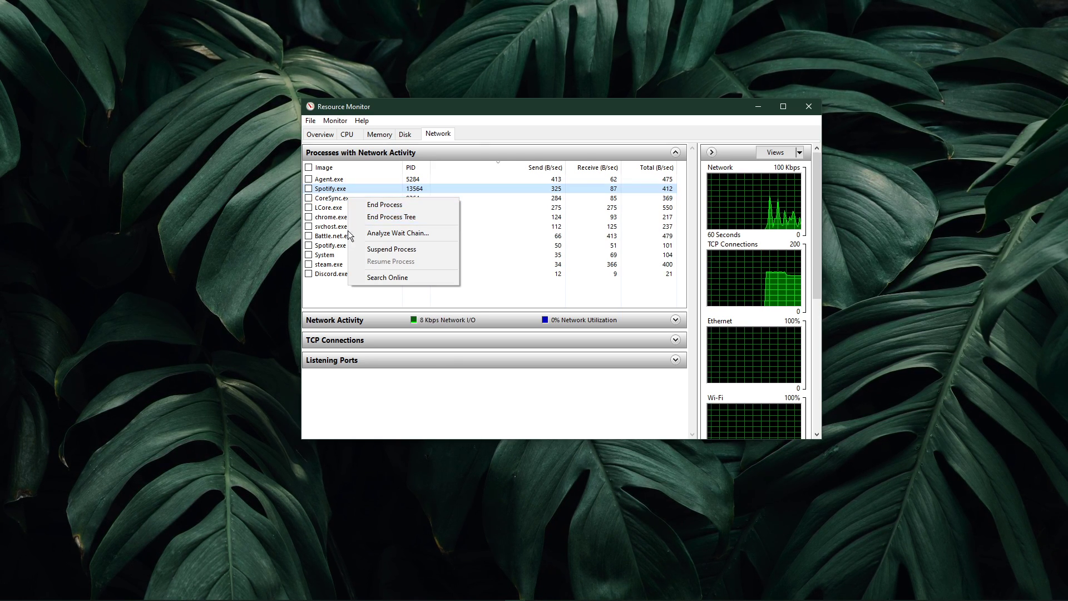
click(334, 294)
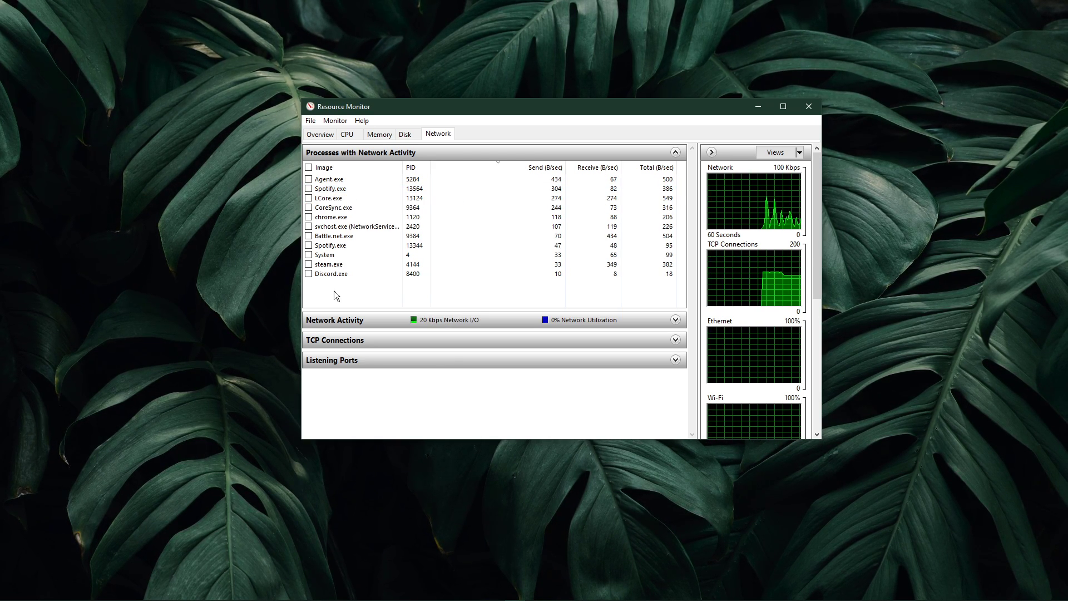
Collapse the network process list and close Resource Monitor, returning to the desktop.
click(676, 153)
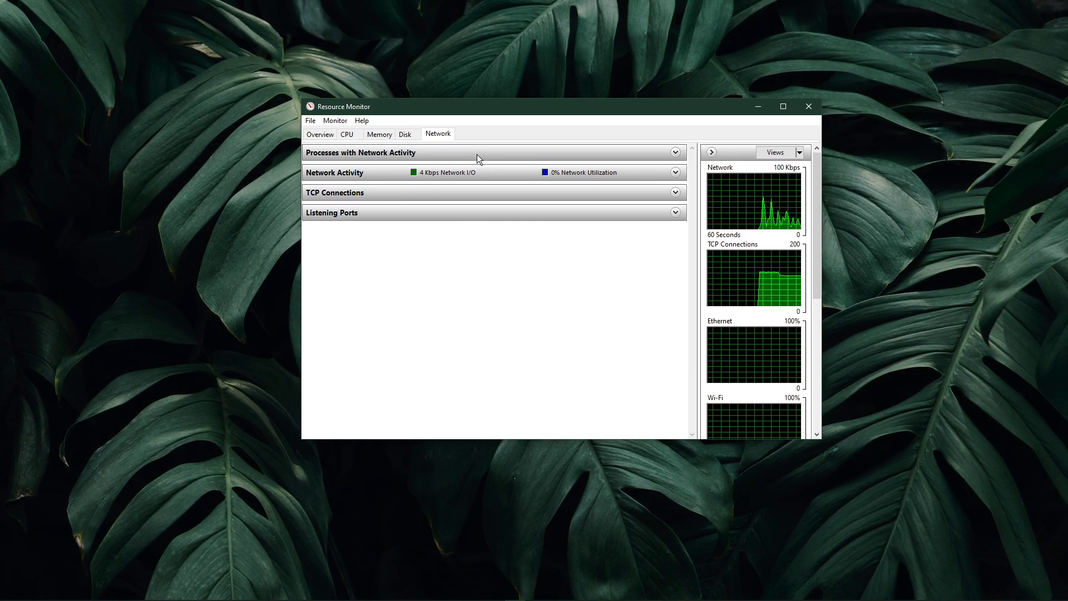
click(807, 107)
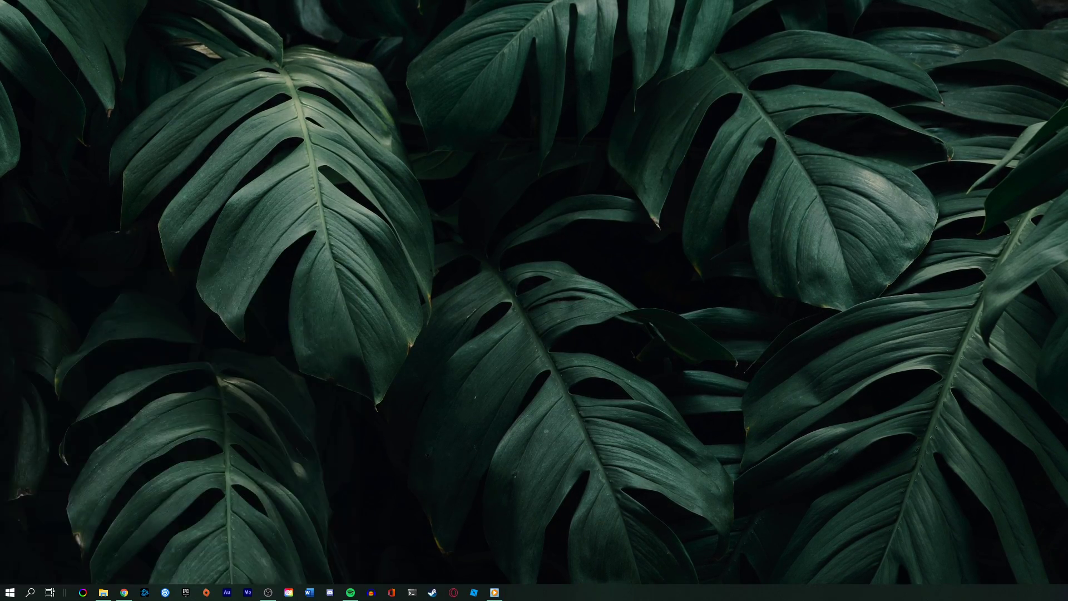
Launch Command Prompt and ping cubecraft.net, receiving 4 of 4 packets at 25 ms average.
click(391, 591)
text(ping goog)
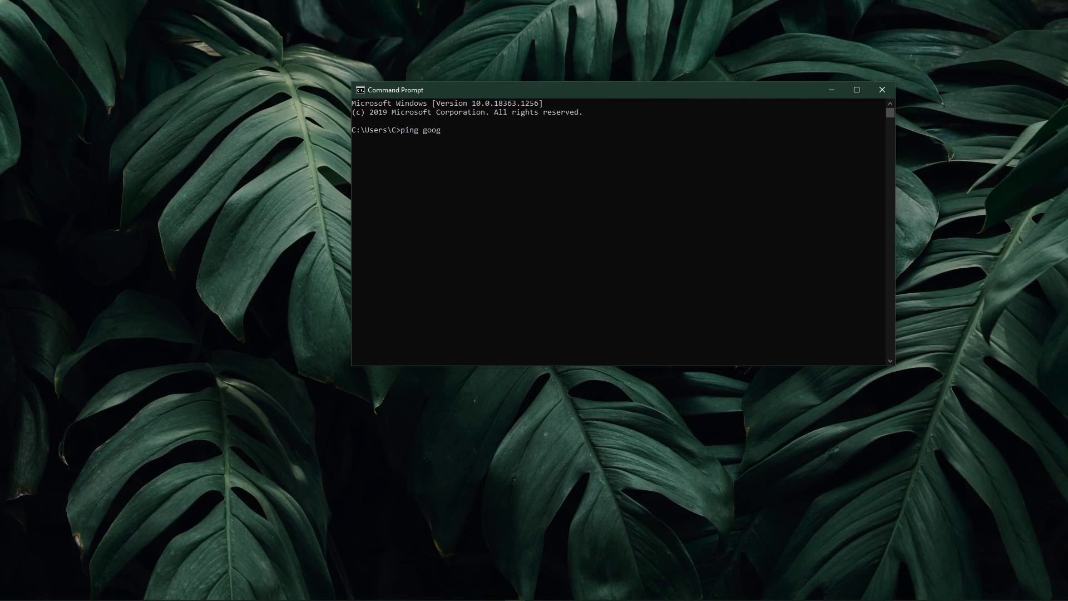
key(Backspace)
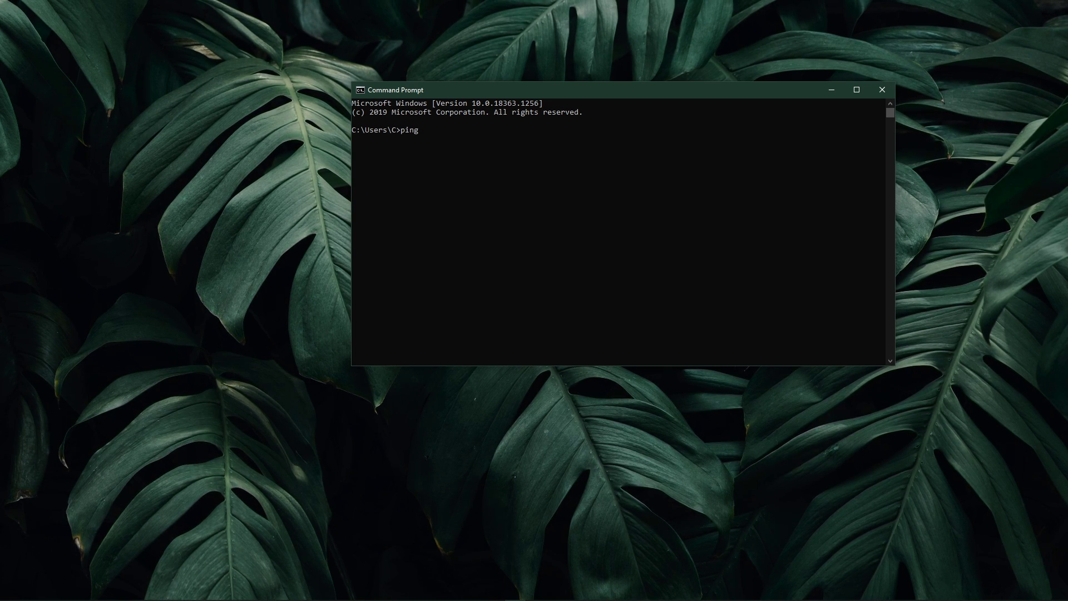
text(cubecraft.net)
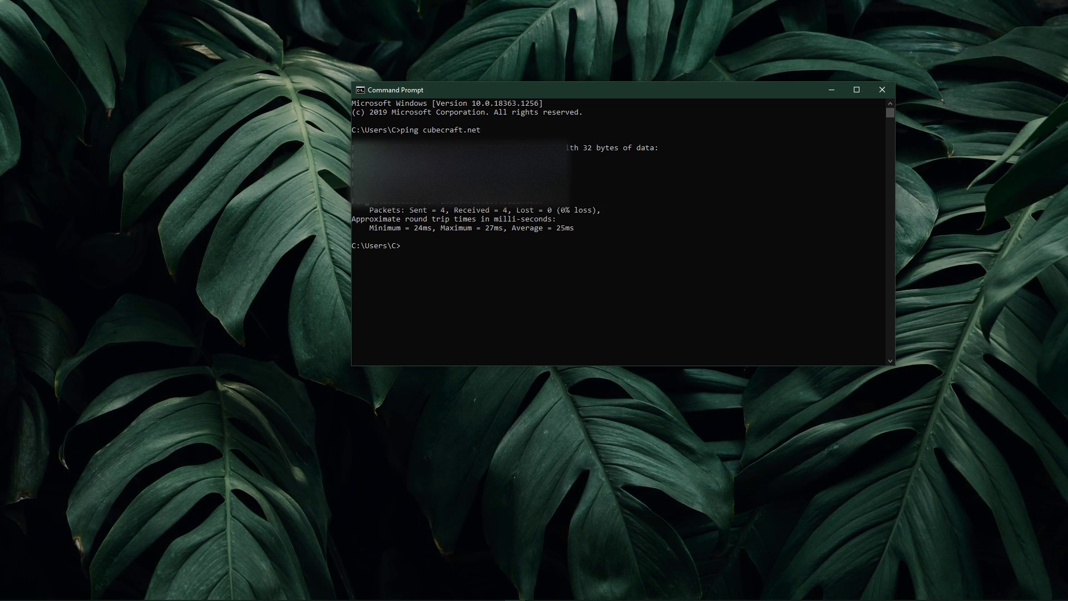
text(ipconfig /f)
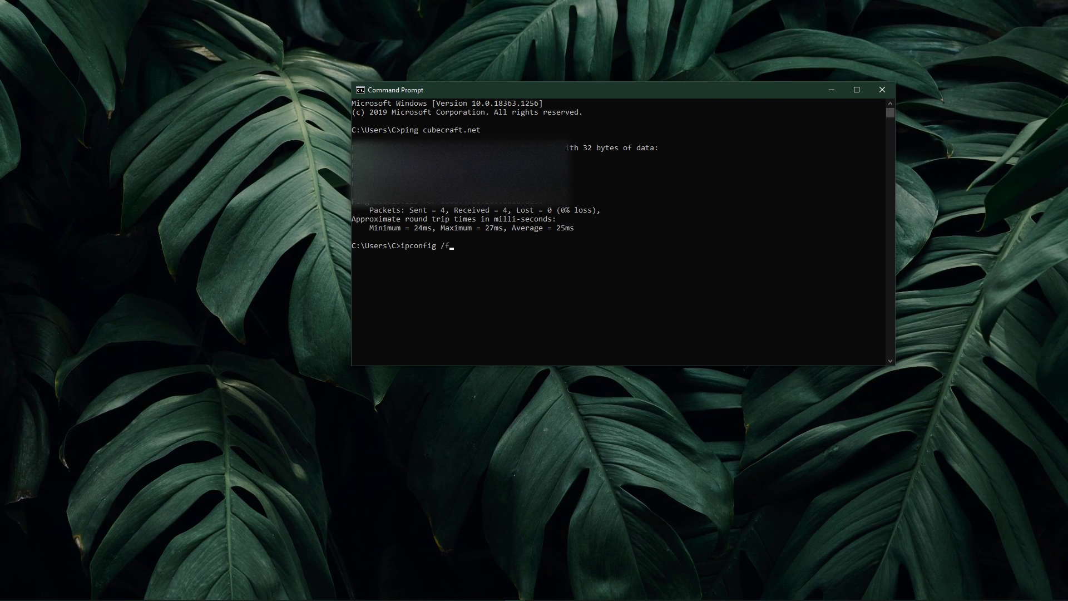
Run ipconfig /flushdns to flush the DNS resolver cache.
text(lushdns)
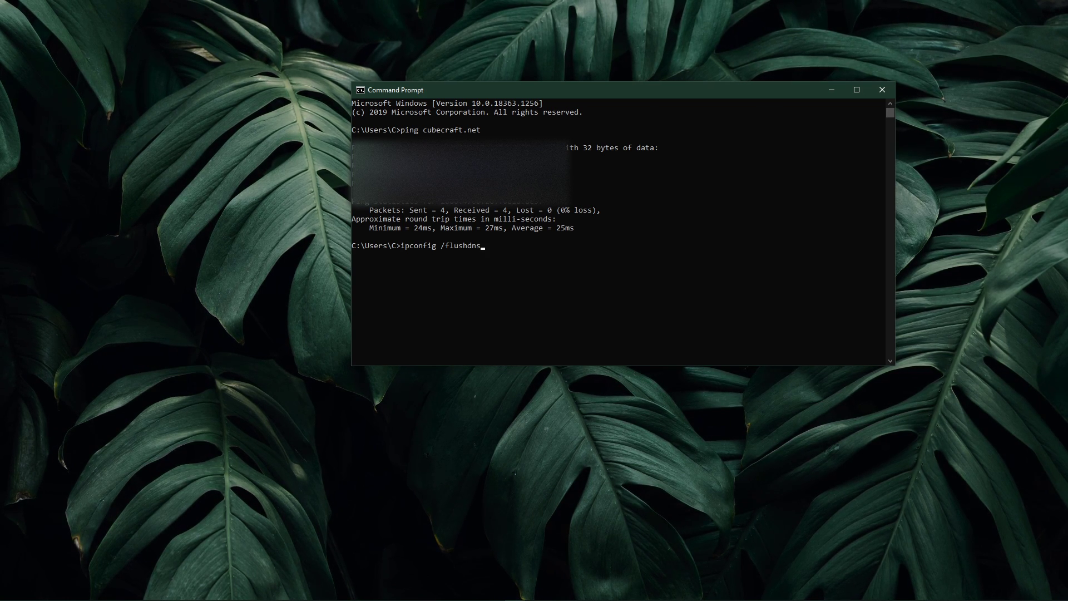
key(Return)
text(con)
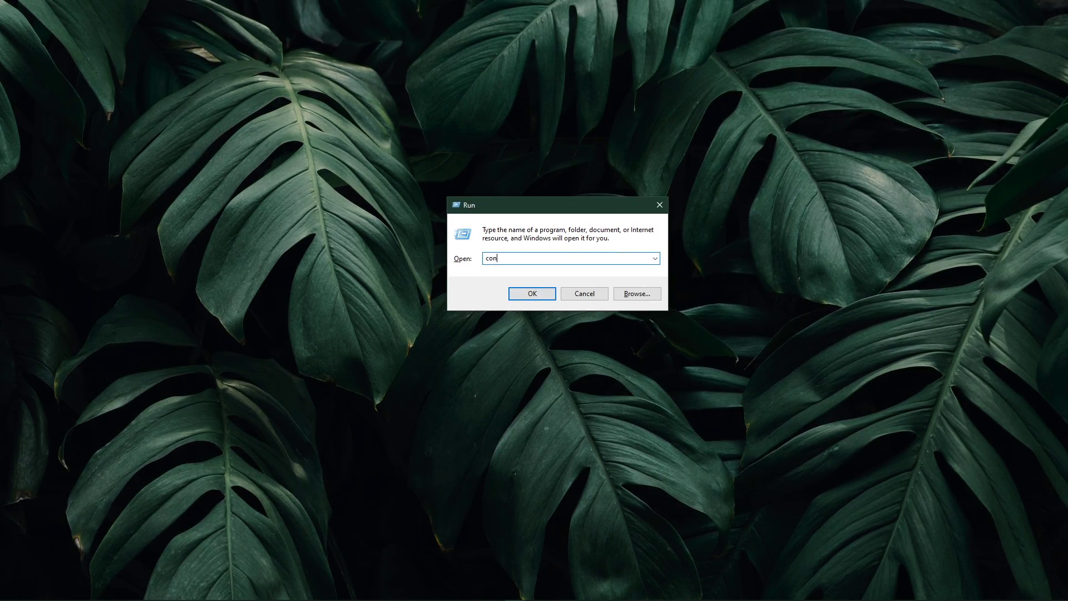
Launch Control Panel, reach Network and Sharing Center and show the Ethernet connection's status.
click(532, 293)
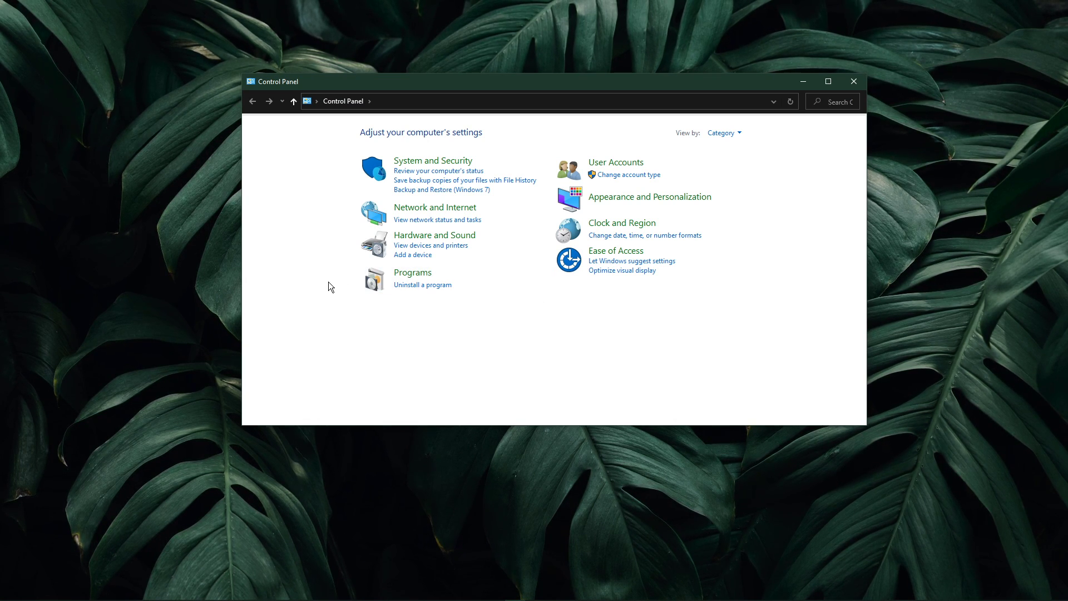
mouse_move(435, 207)
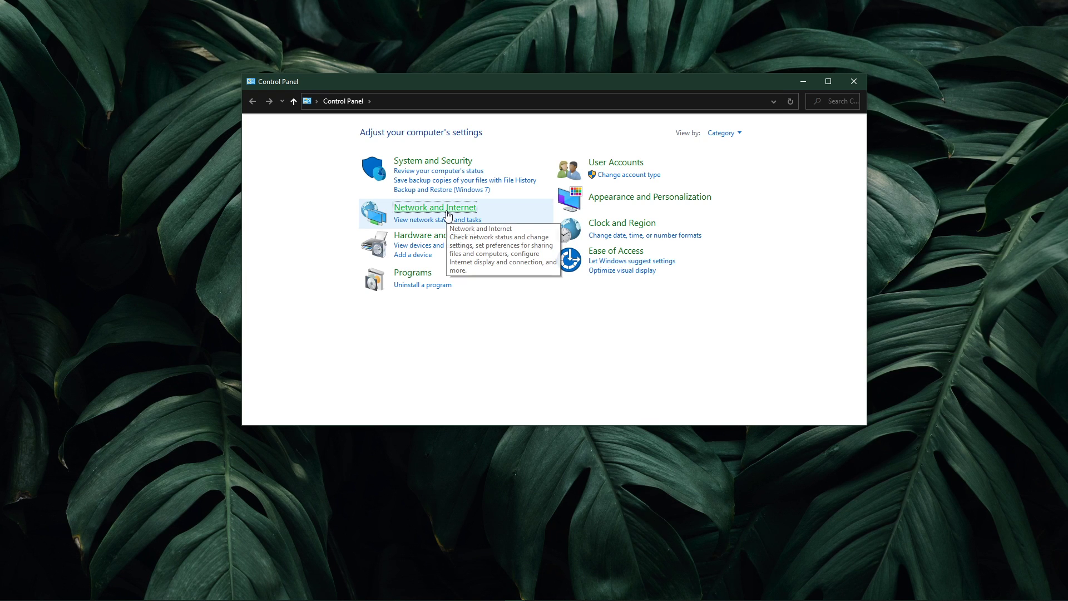
click(434, 207)
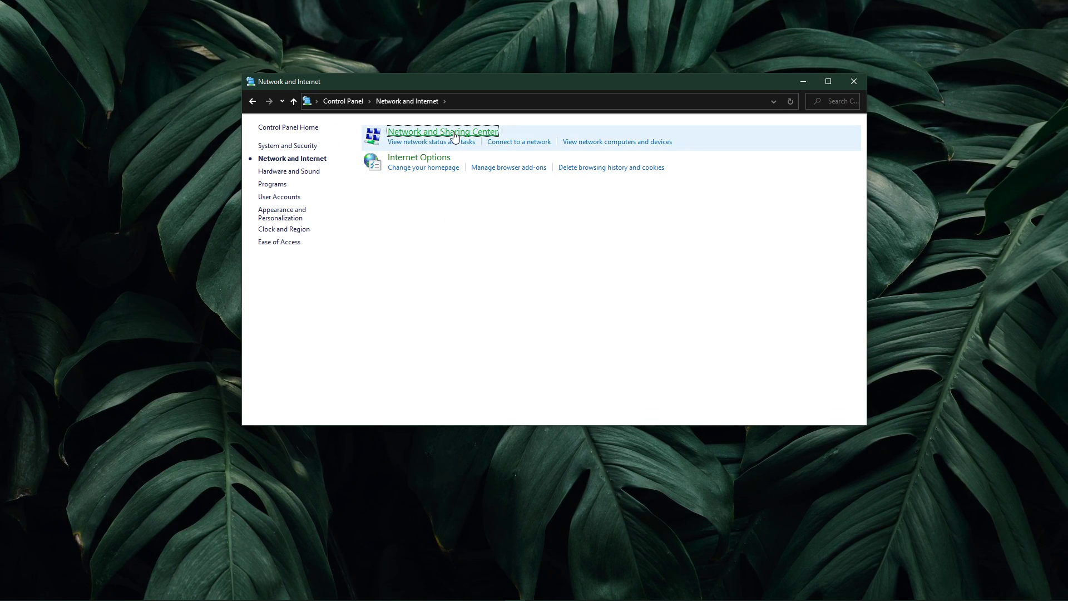
click(442, 131)
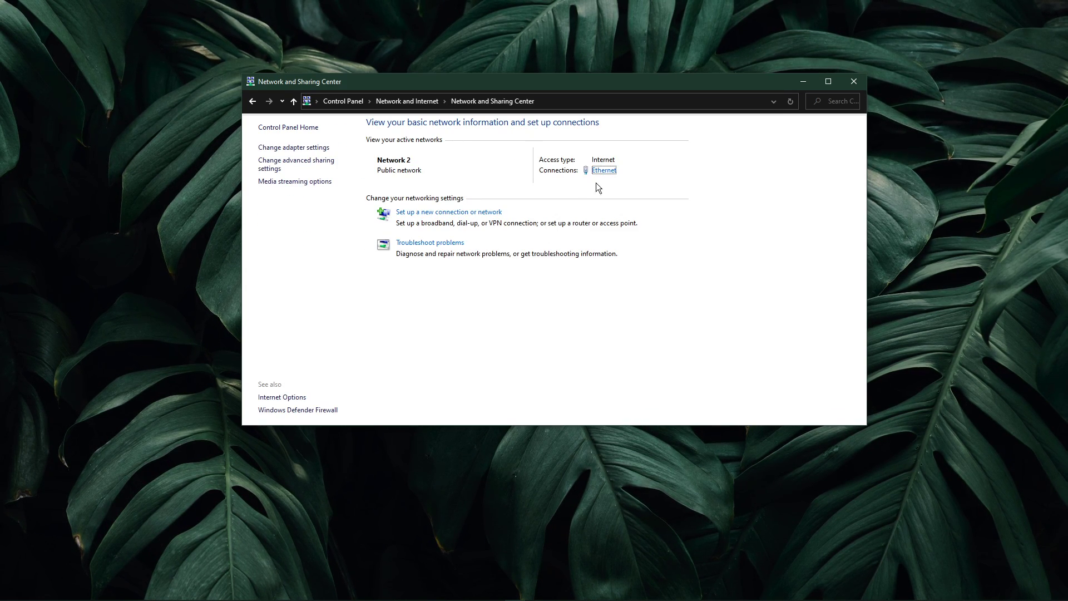
click(603, 169)
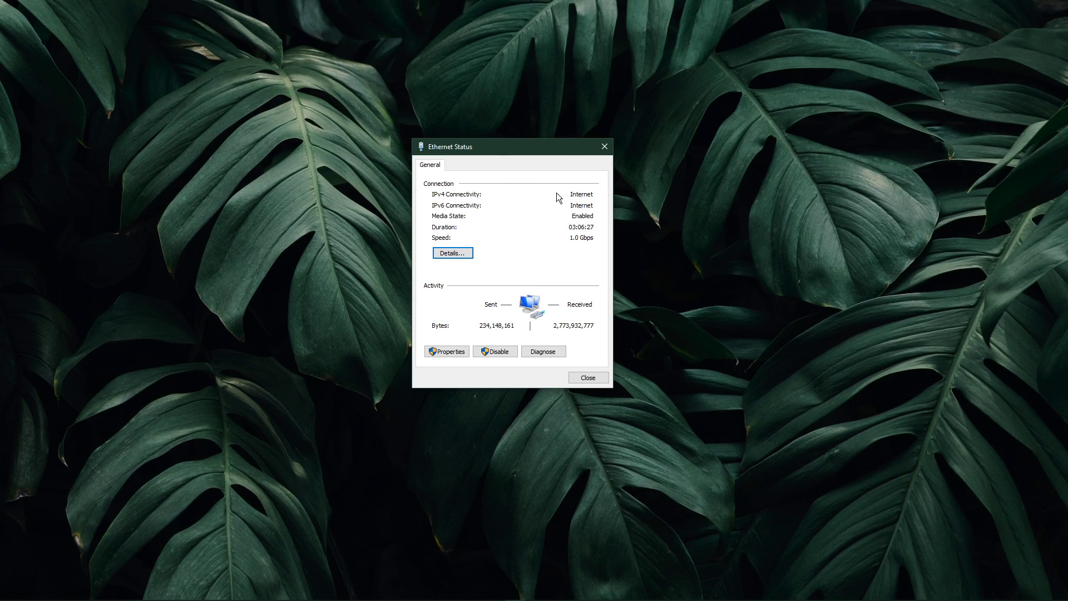
mouse_move(505, 332)
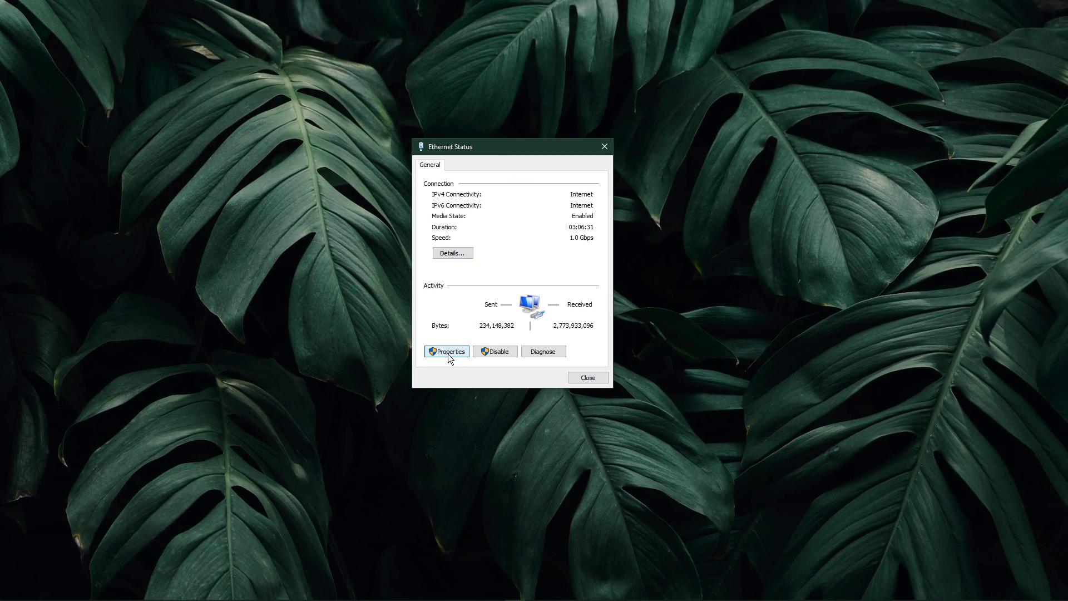
In Ethernet's IPv4 properties set DNS servers to 8.8.8.8 and 8.8.4.4 and confirm.
click(447, 350)
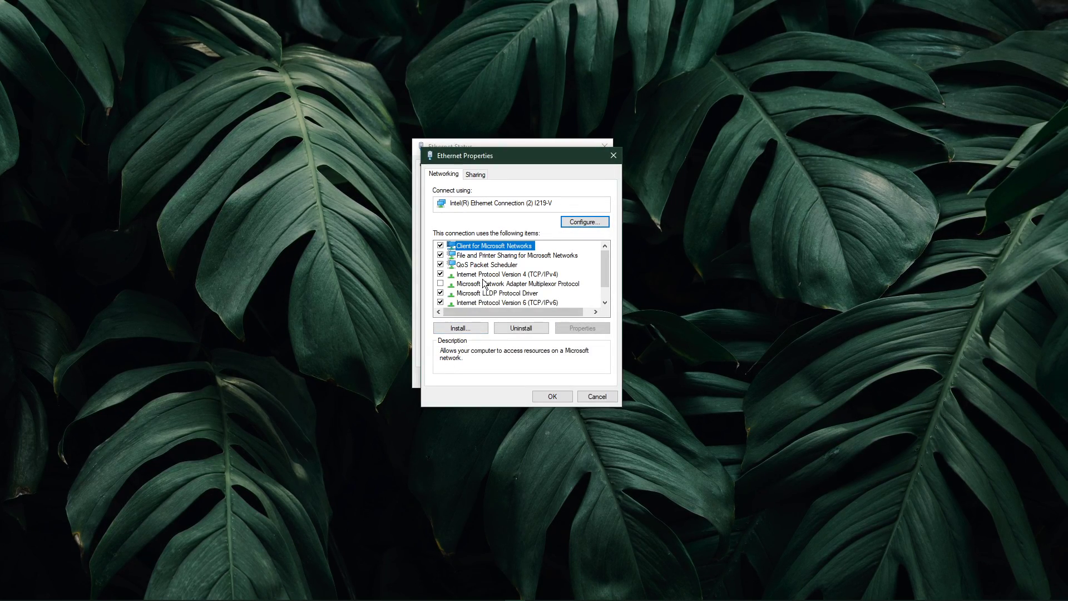
click(581, 327)
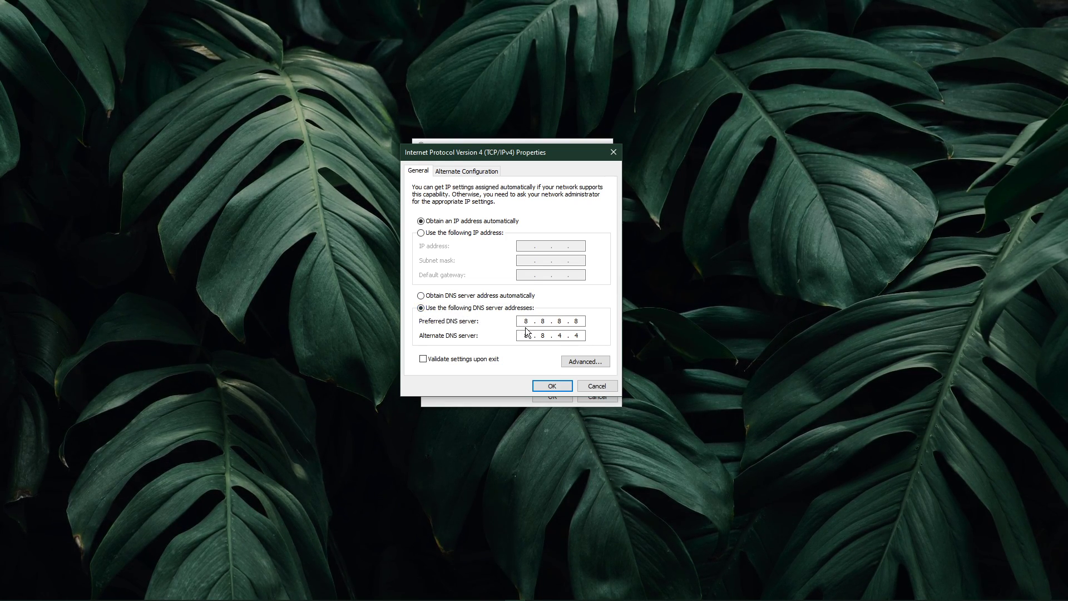
mouse_move(554, 320)
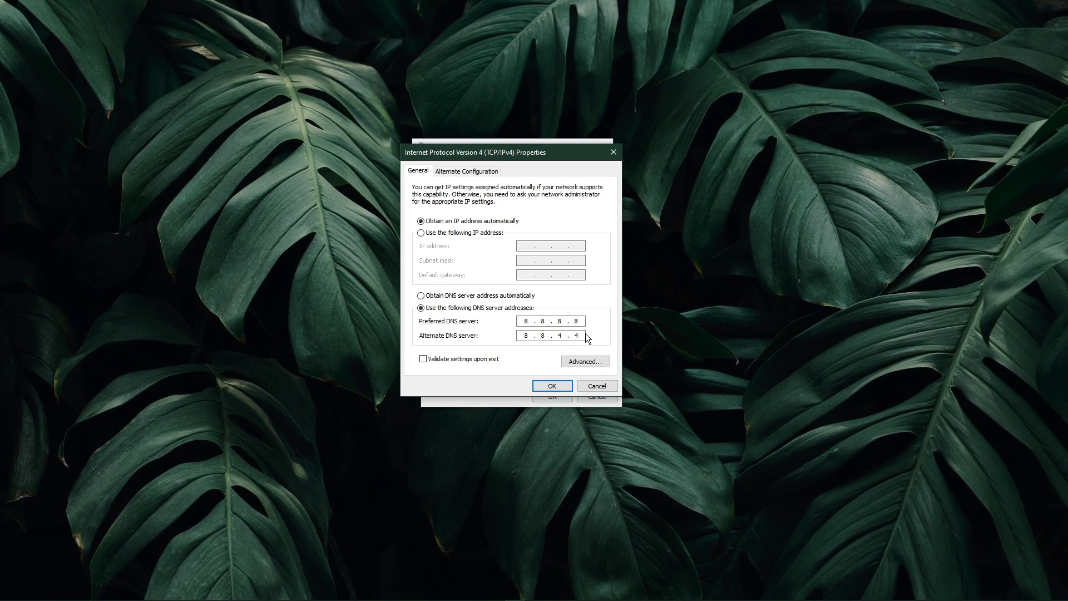
click(552, 386)
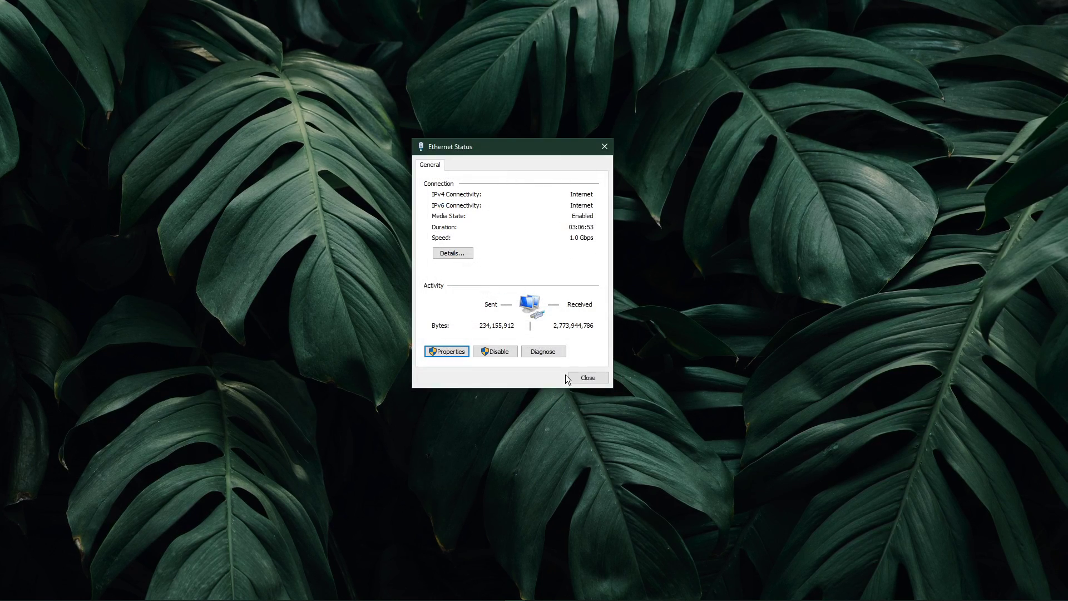
Close the Ethernet Status dialog so the desktop shows again.
click(586, 377)
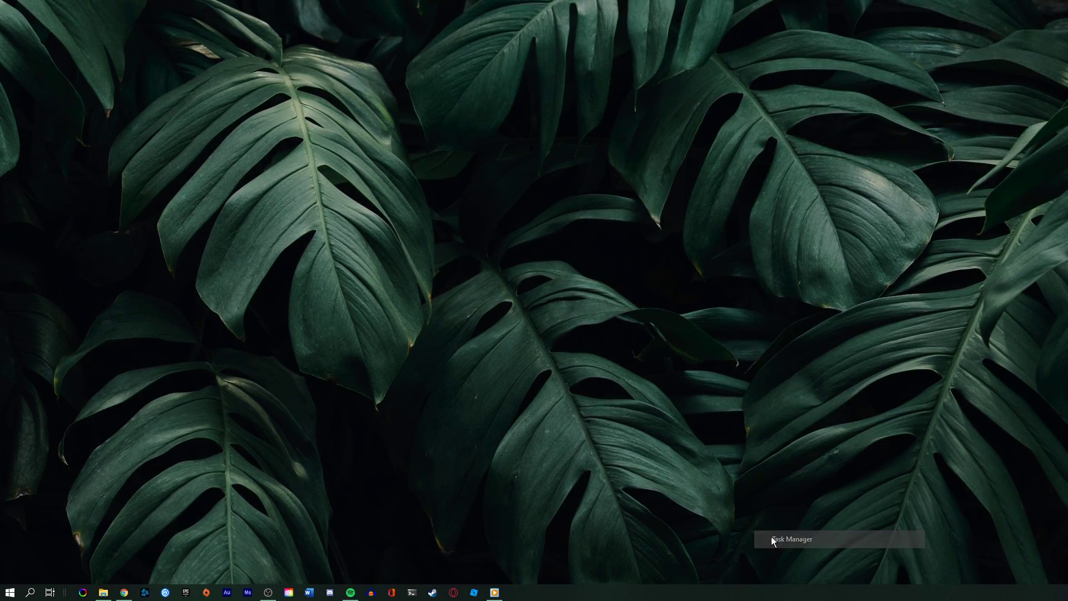
Launch Task Manager and sort processes by memory, then by network use.
click(792, 538)
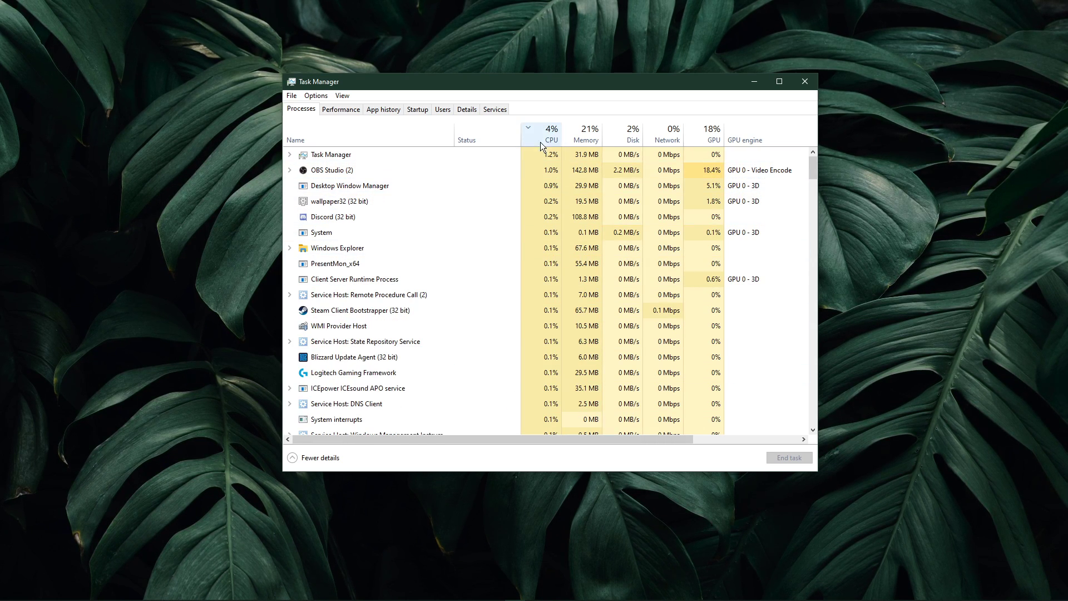
click(586, 140)
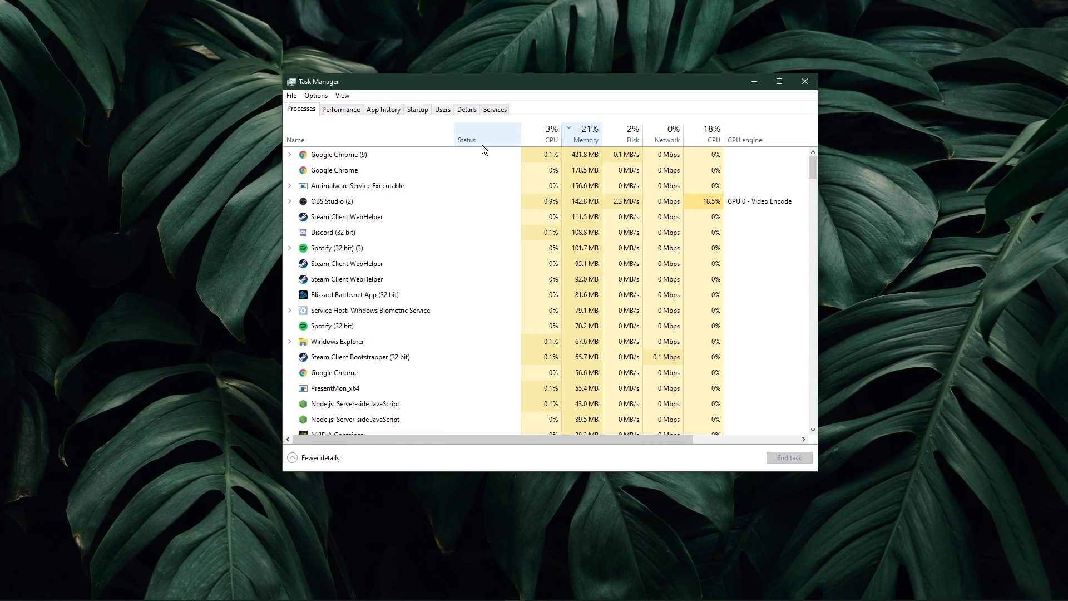
click(338, 154)
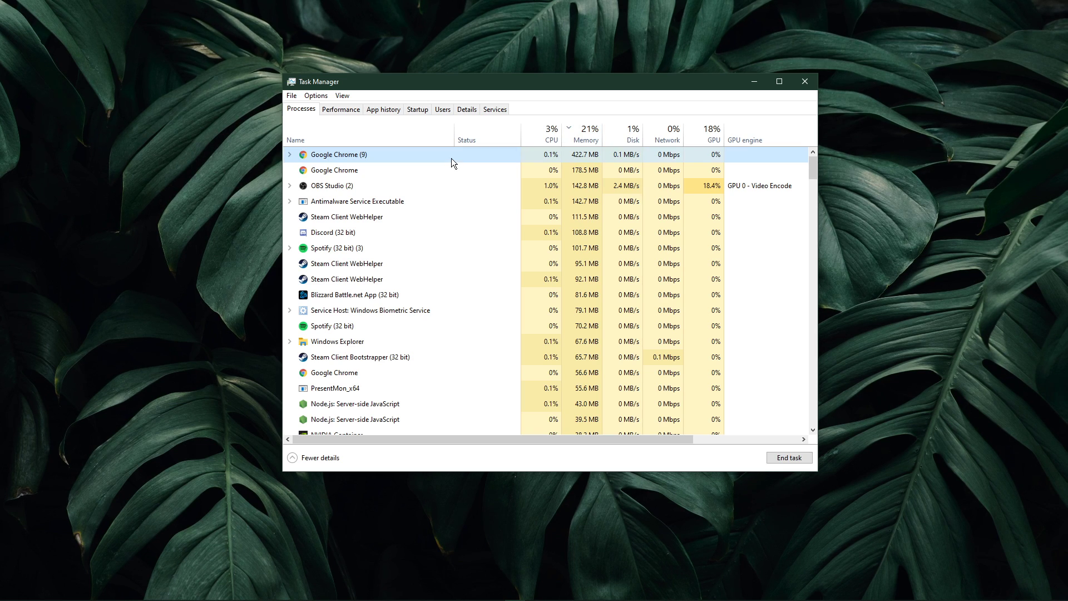
click(666, 128)
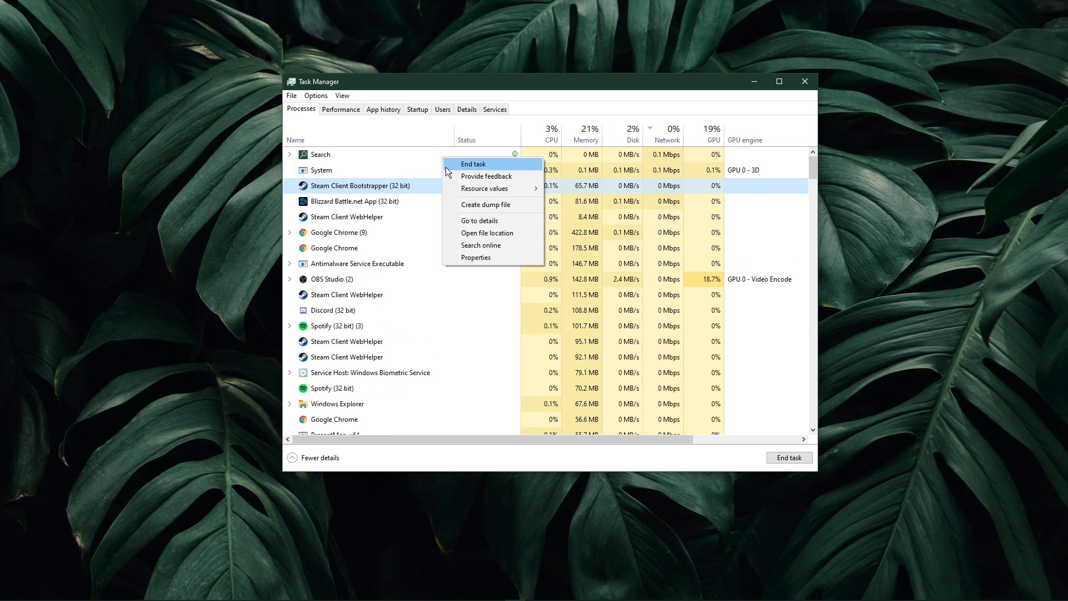
End the Steam Client Bootstrapper process and review remaining network-using processes like Spotify.
click(584, 135)
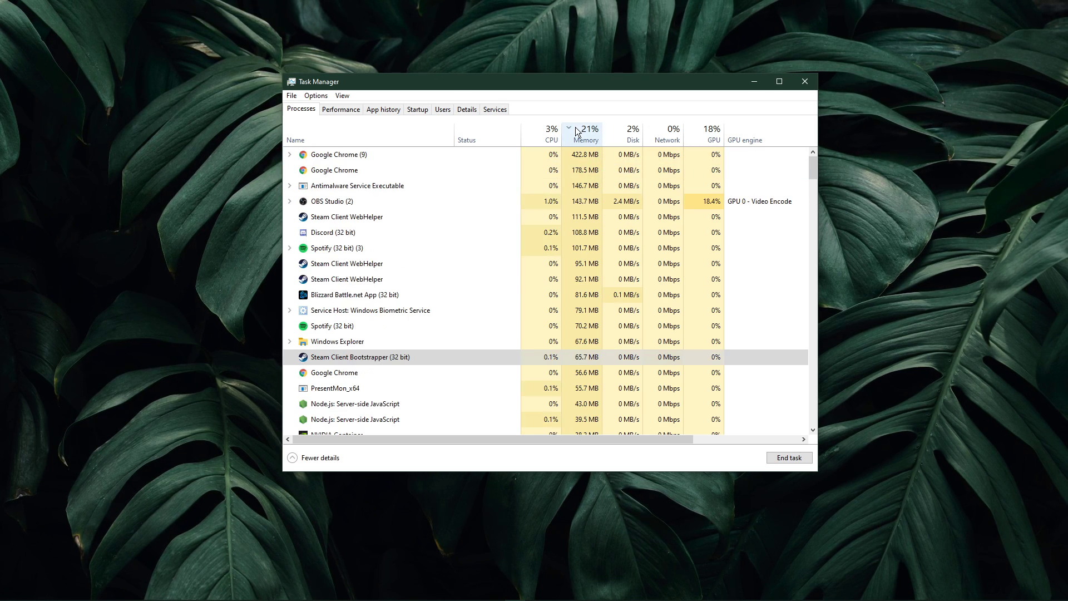
click(439, 247)
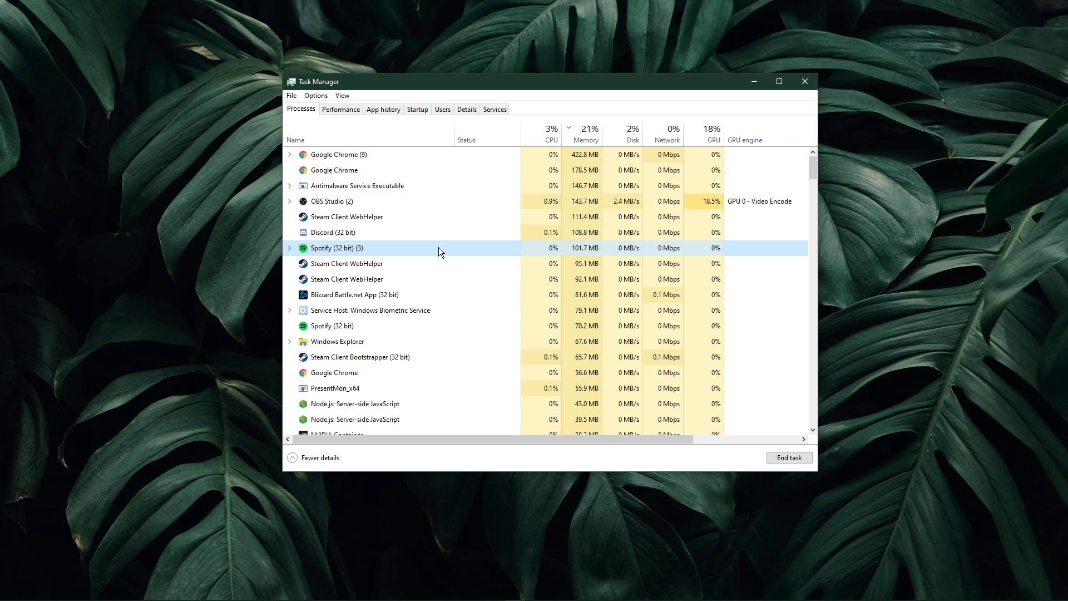
scroll(down, 3)
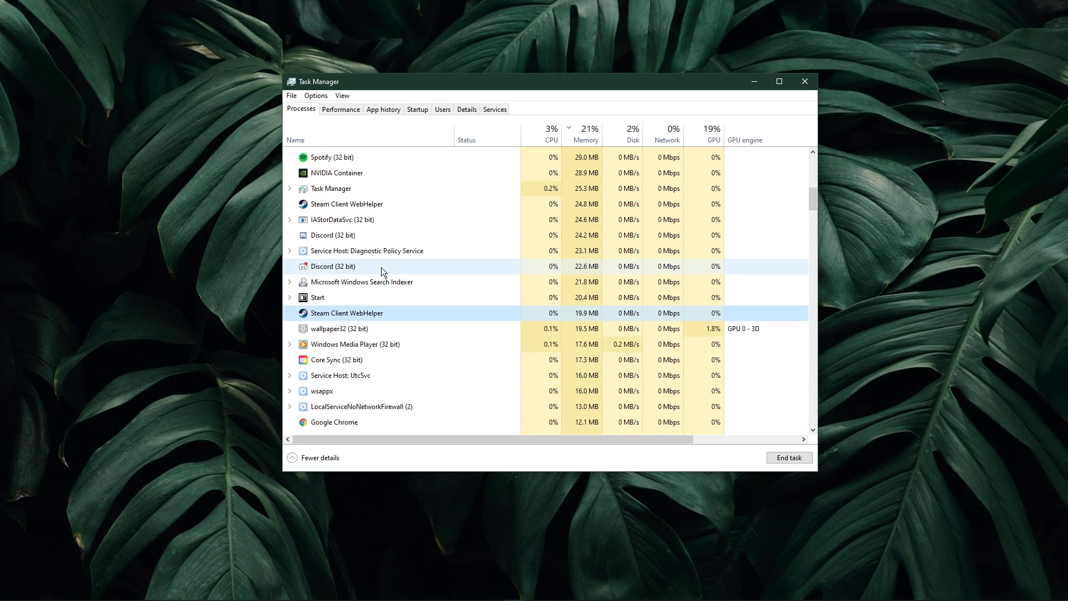
scroll(up, 3)
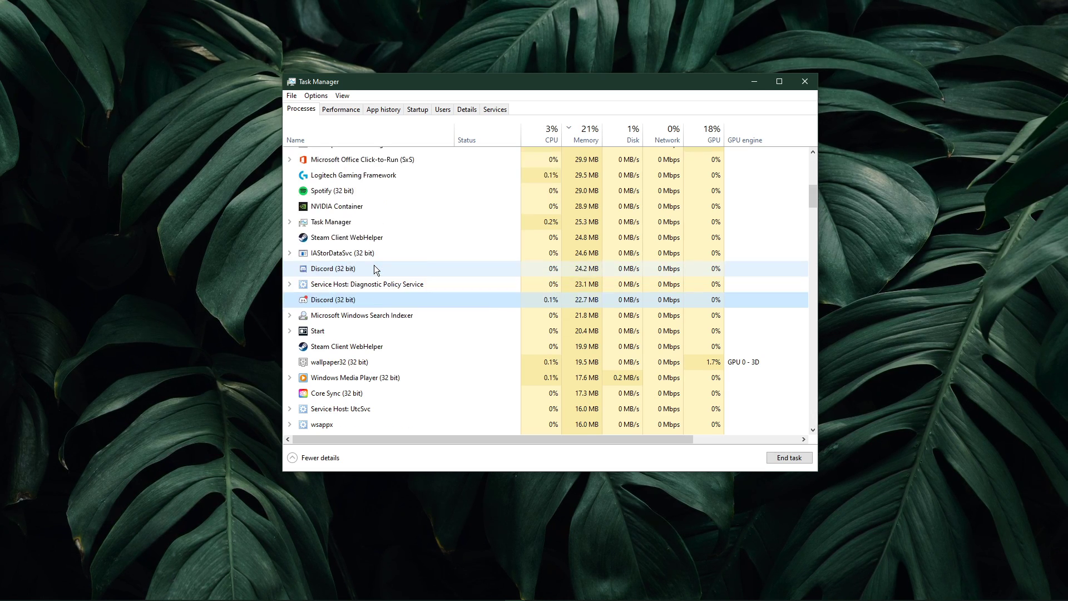